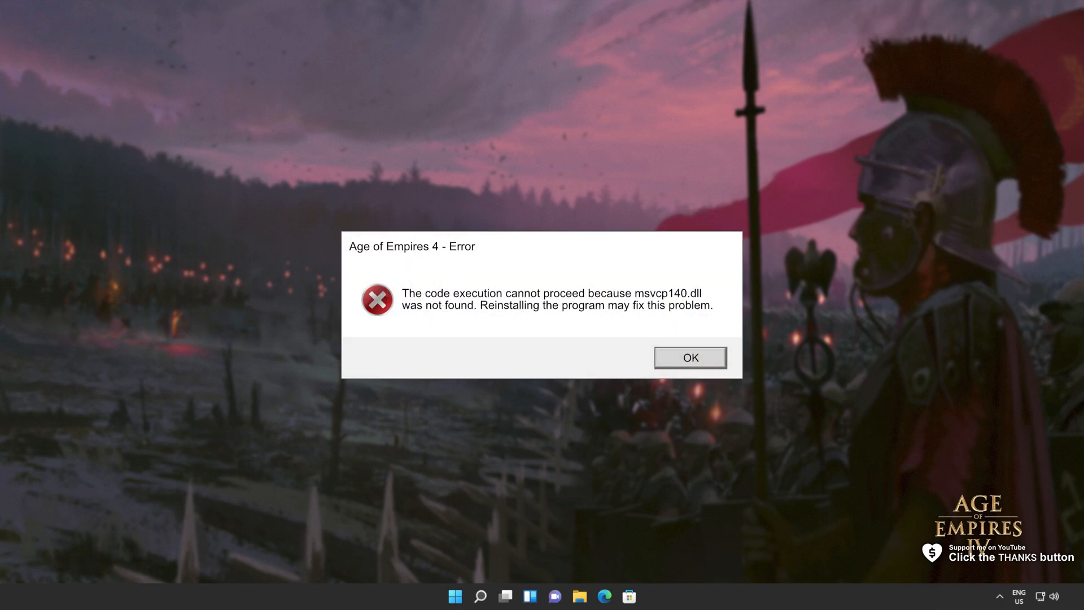
Dismiss the Age of Empires 4 error saying msvcp140.dll was not found
{"action": "left_click", "coordinate": [689, 357]}
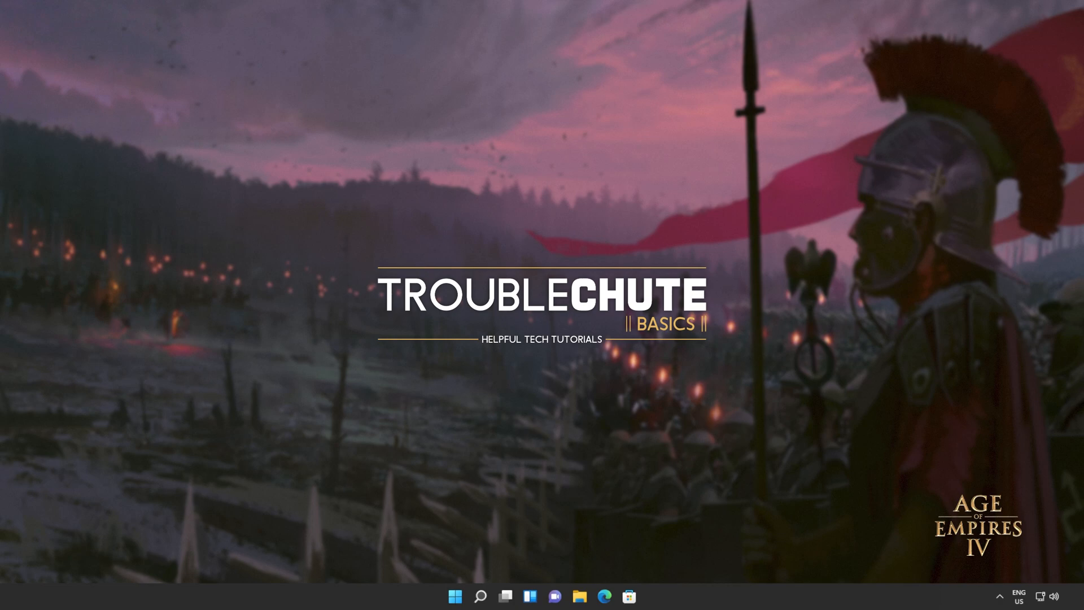
Download the DirectX End-User Runtime Web Installer from the Microsoft download page
{"action": "left_click", "coordinate": [603, 596]}
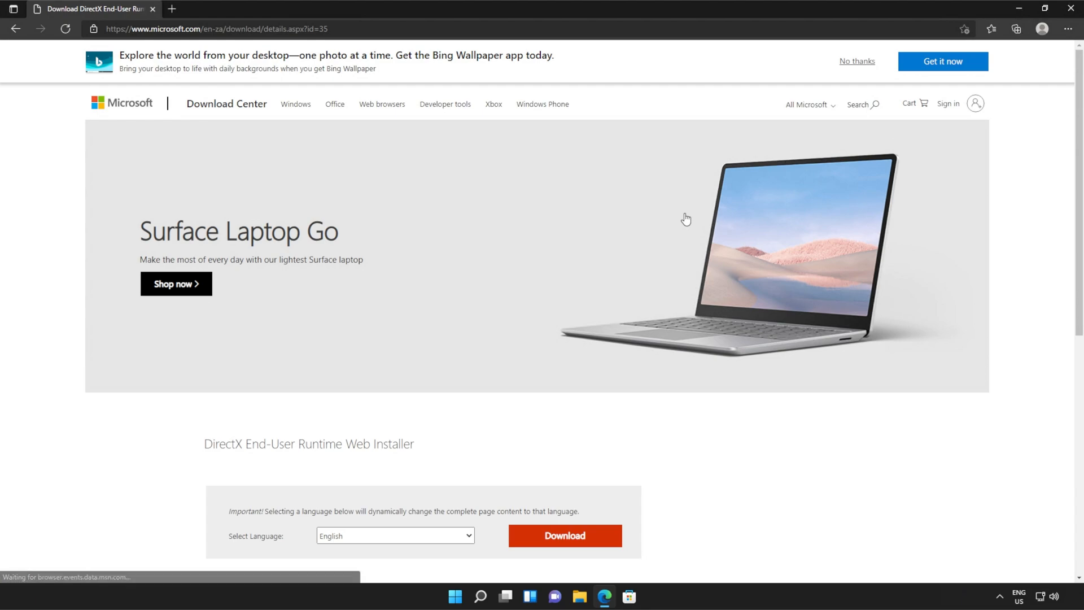
{"action": "scroll", "scroll_direction": "down", "scroll_amount": 3}
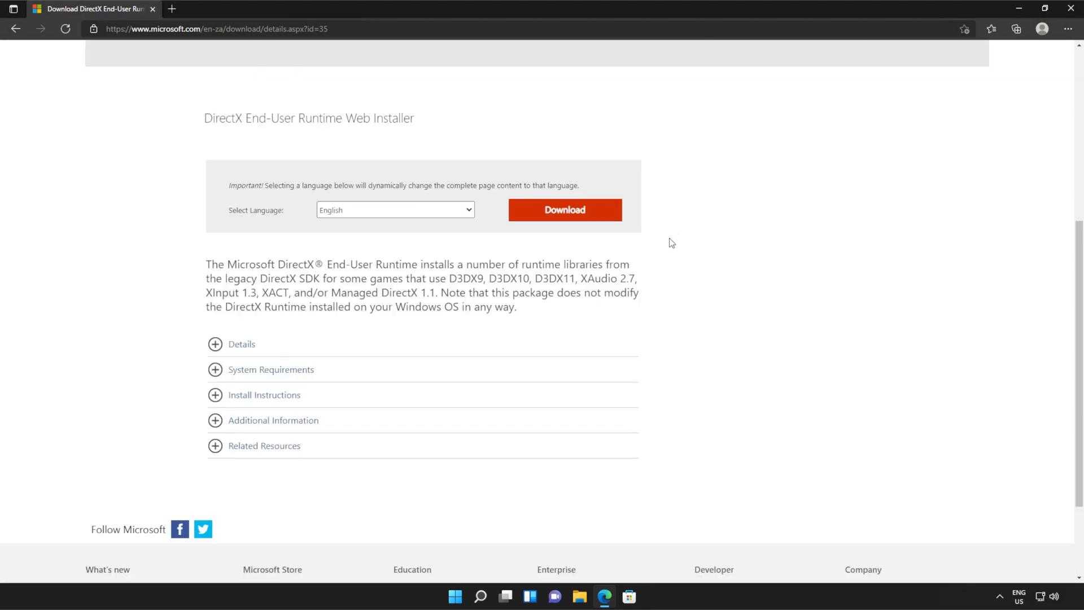
{"action": "left_click", "coordinate": [565, 210]}
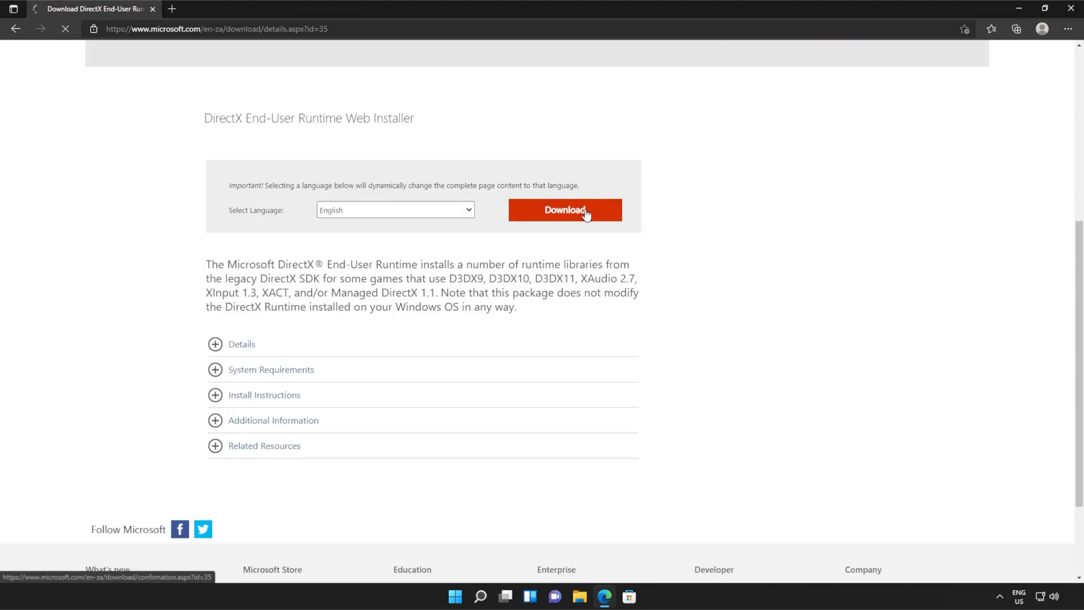
{"action": "left_click", "coordinate": [565, 210]}
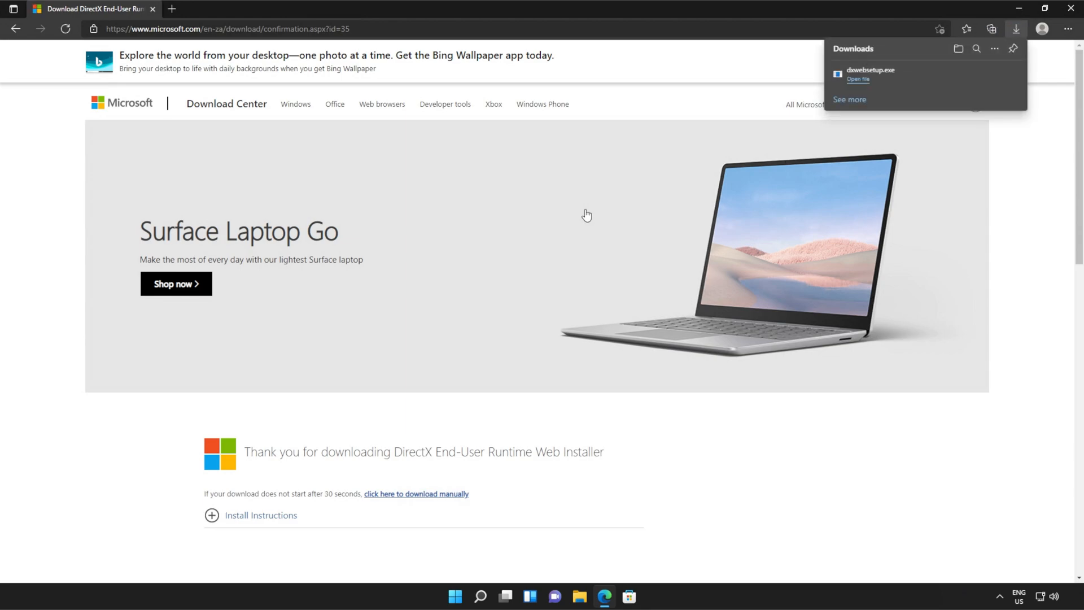
{"action": "mouse_move", "coordinate": [742, 208]}
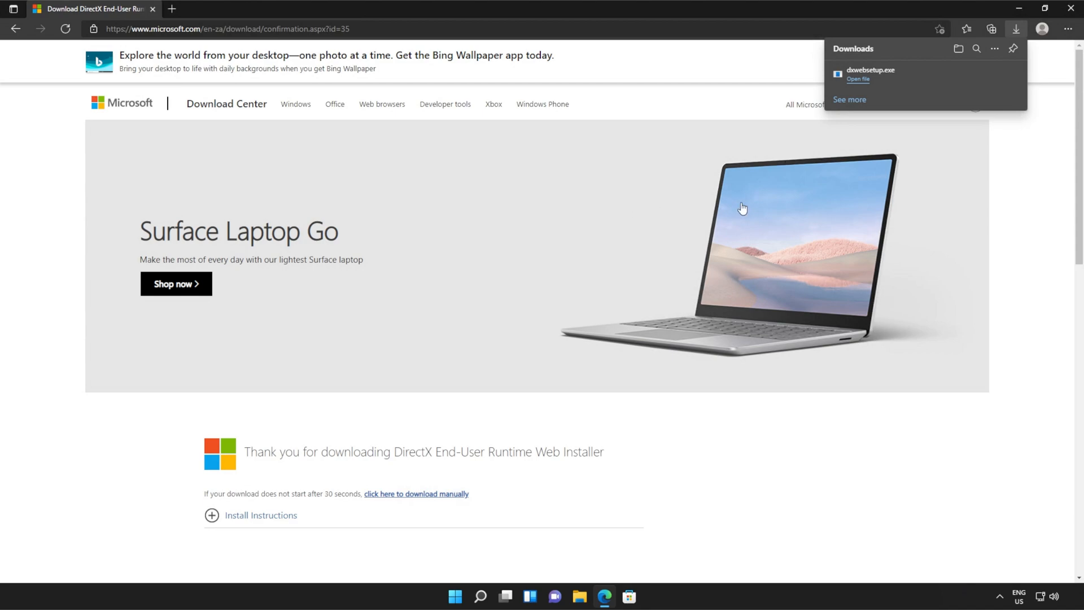
Run the downloaded dxwebsetup.exe and allow it to make changes to the device
{"action": "left_click", "coordinate": [857, 79]}
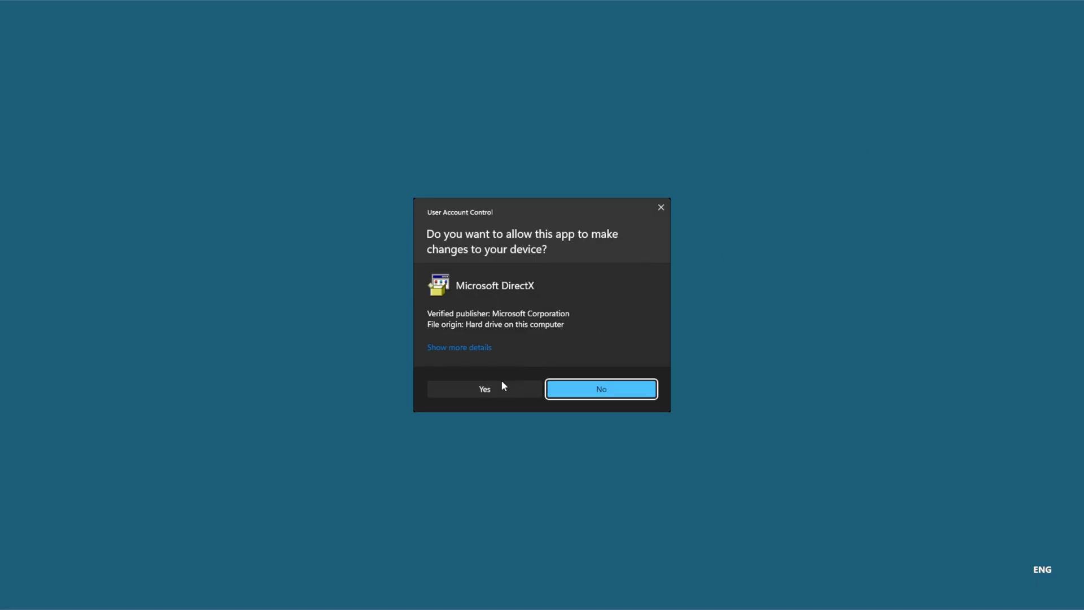
{"action": "left_click", "coordinate": [484, 388]}
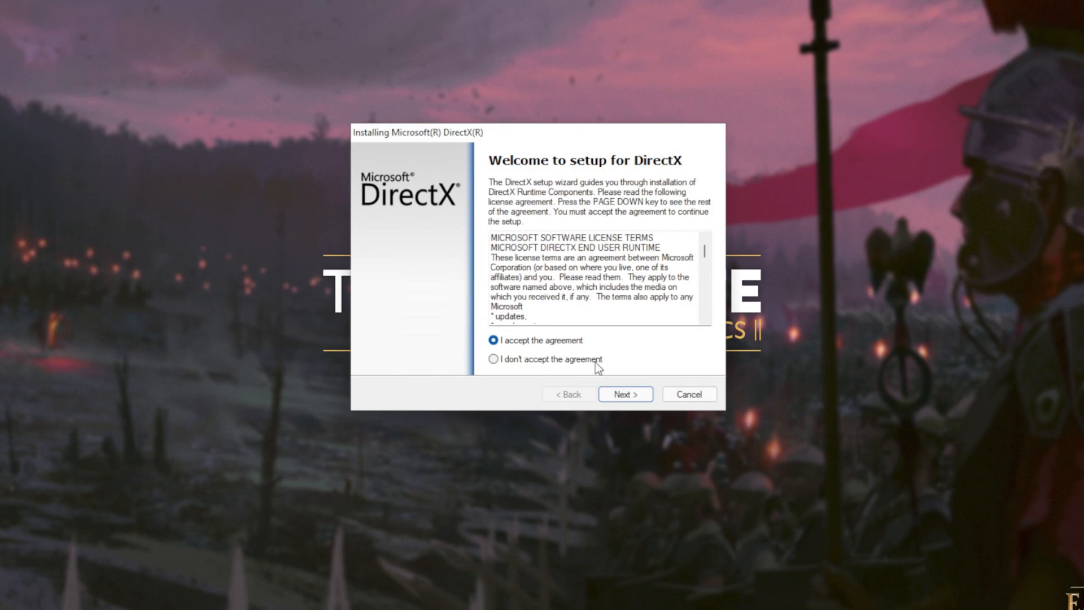
Accept the license, opt out of the Bing Bar, install the DirectX components and finish setup
{"action": "left_click", "coordinate": [623, 394]}
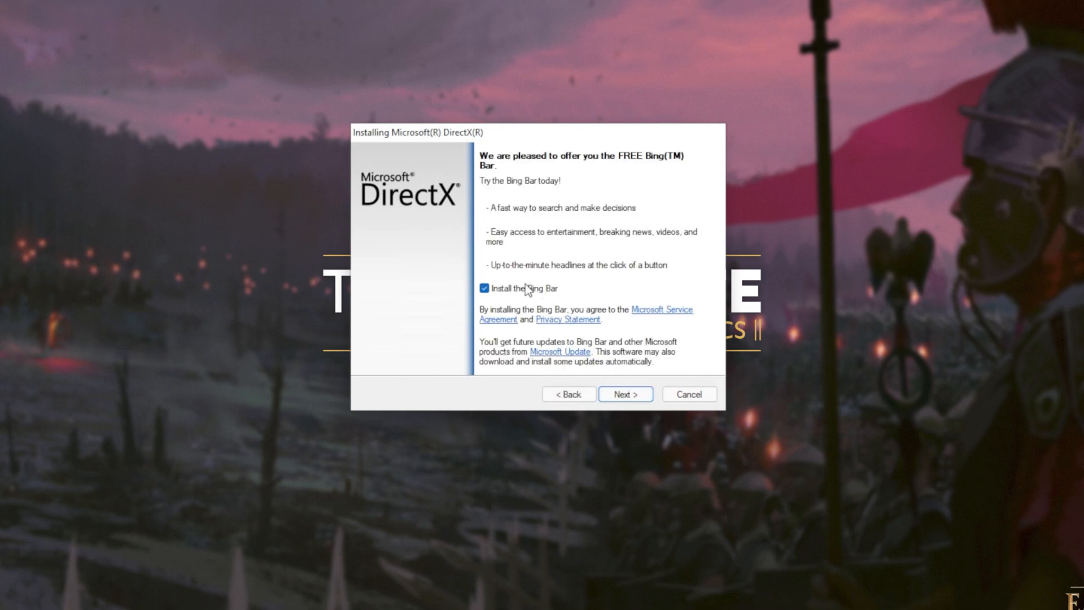
{"action": "left_click", "coordinate": [624, 394]}
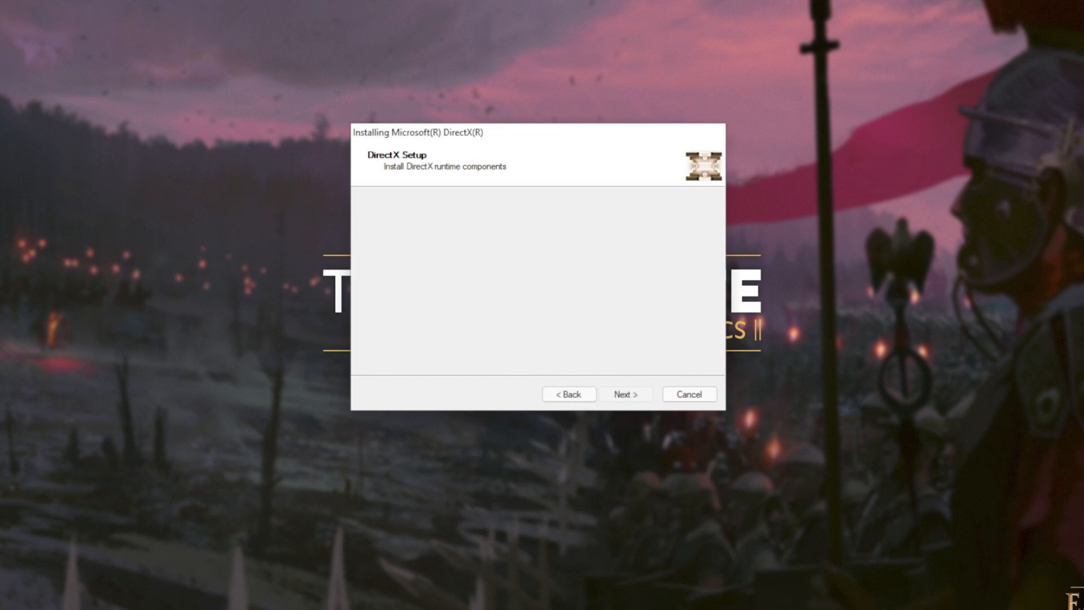
{"action": "left_click", "coordinate": [625, 394]}
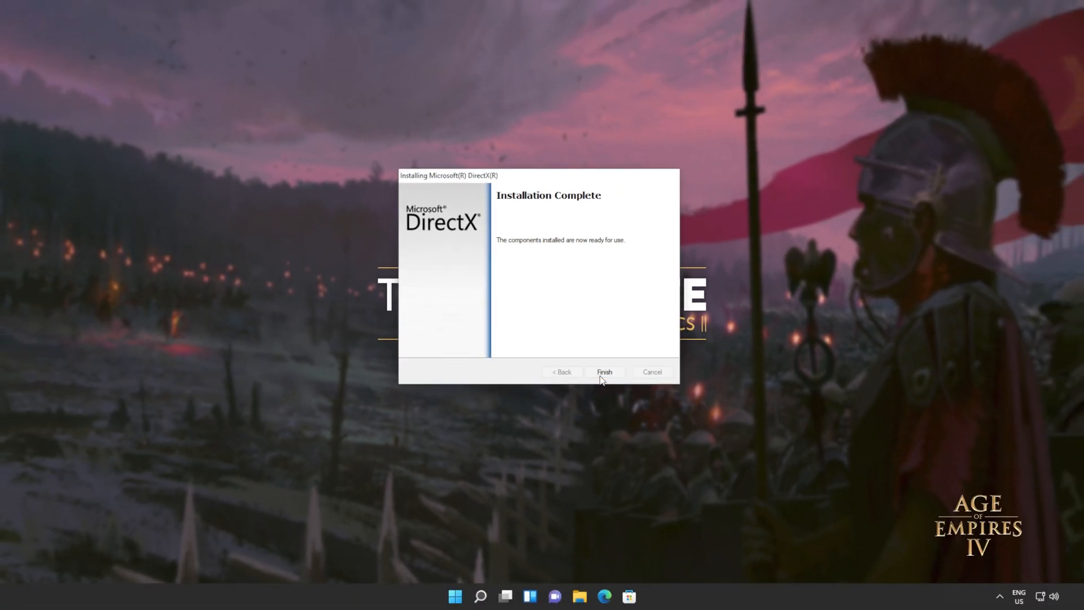
{"action": "left_click", "coordinate": [603, 372]}
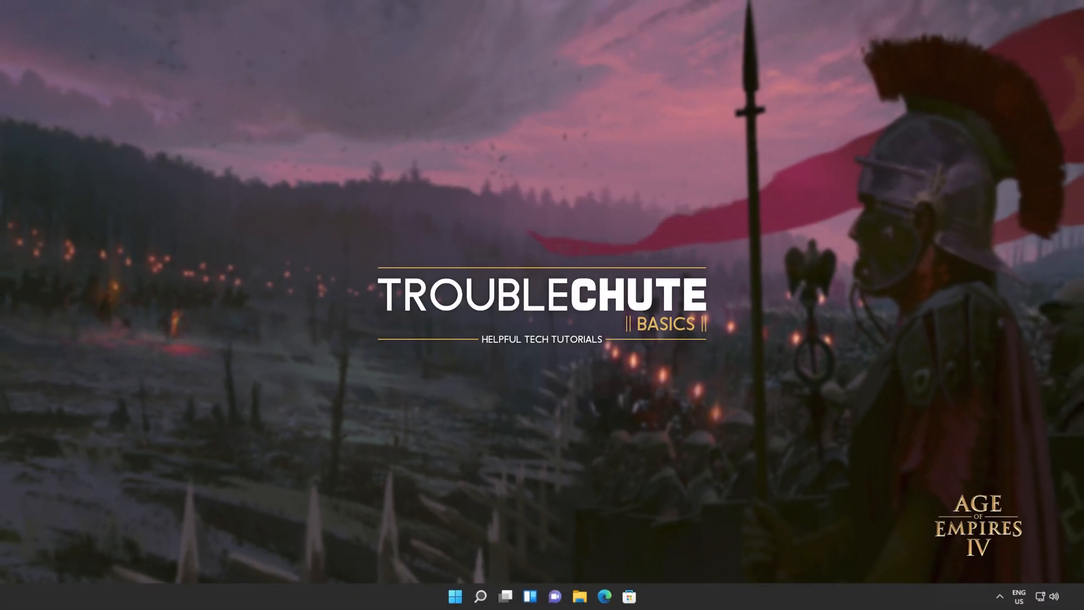